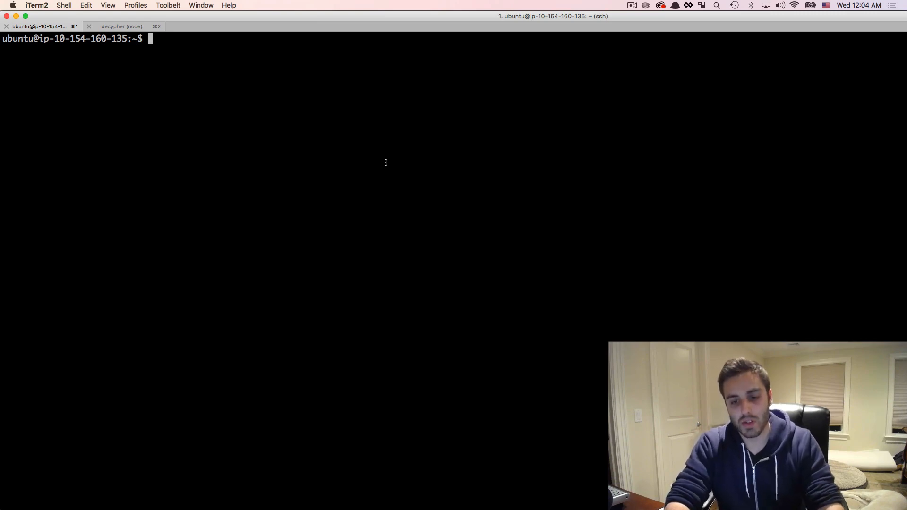
# Fetch Ropsten's genesis block with web3.eth.getBlock(0) in the decypher console and select its hash
pyautogui.click(122, 26)
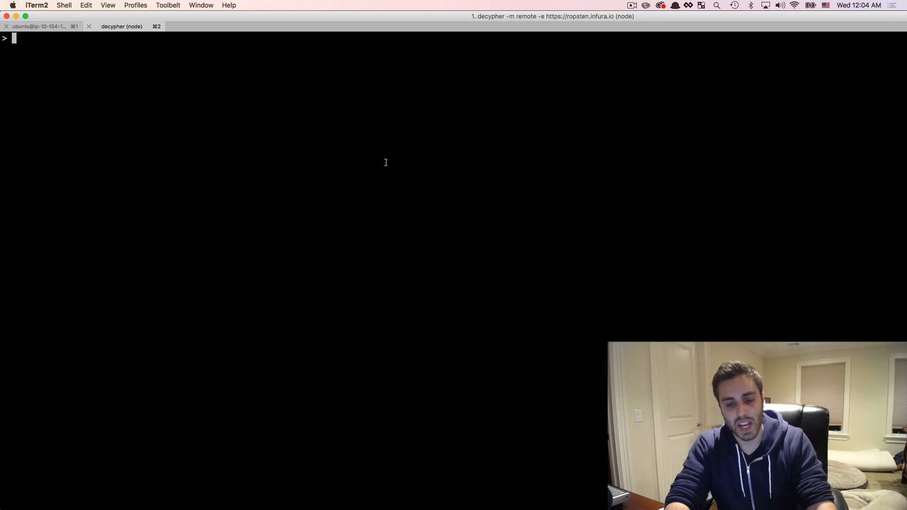
pyautogui.write('web3.eth.getBlock(0)')
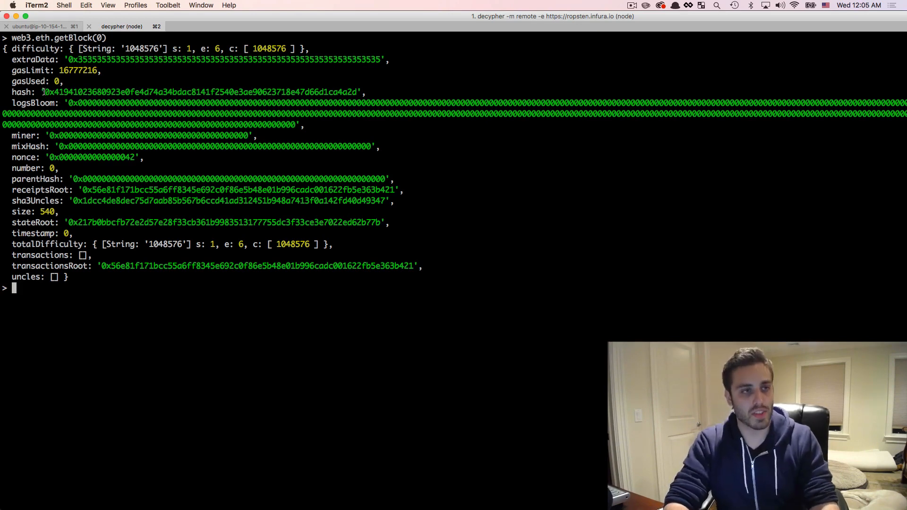
pyautogui.doubleClick(53, 92)
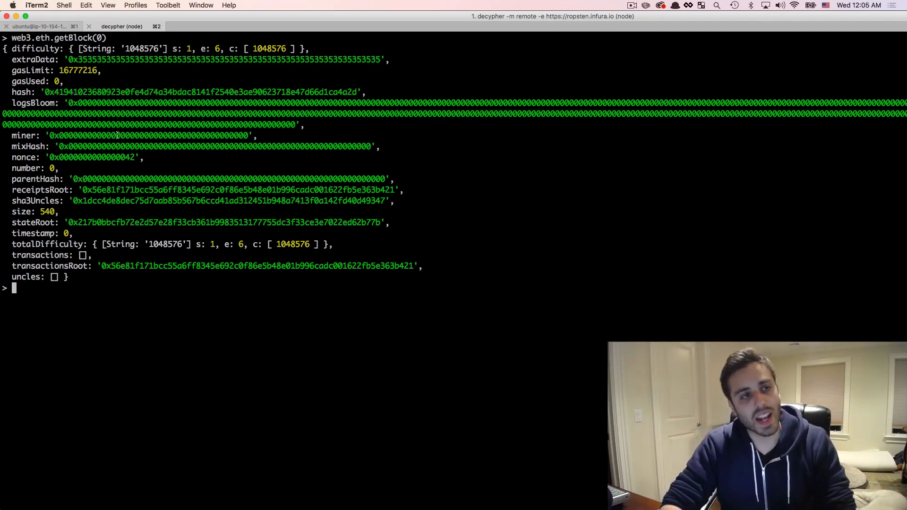
pyautogui.moveTo(80, 190)
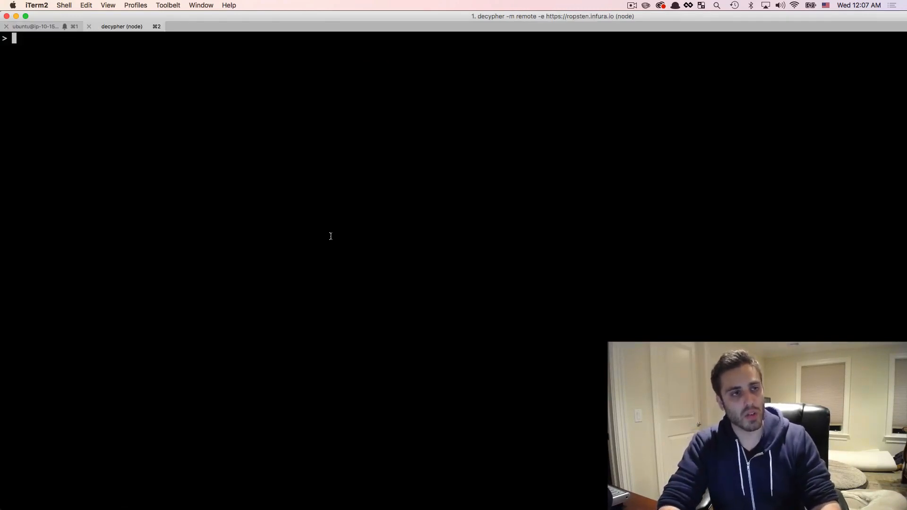
# Fetch block 1000 with web3.eth.getBlock(1000) and select values from its output
pyautogui.write('web3.eth.getBlock(1000)')
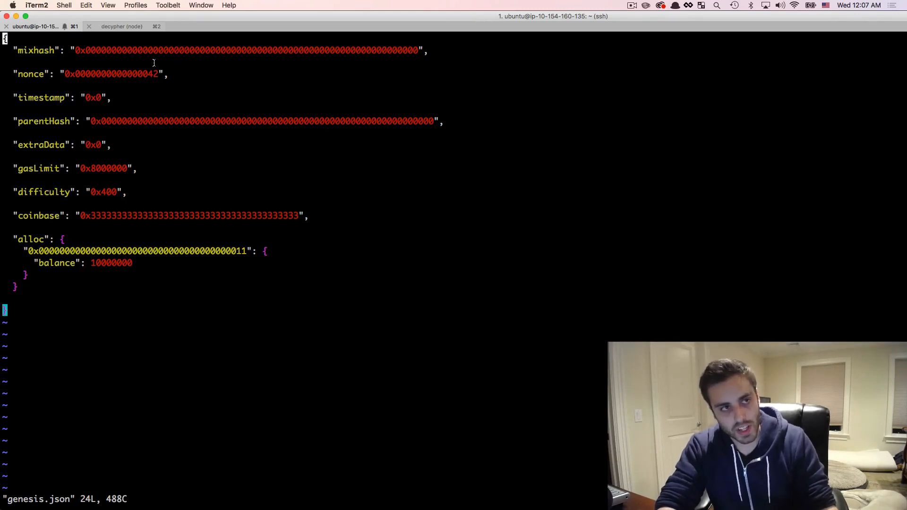
pyautogui.moveTo(85, 68)
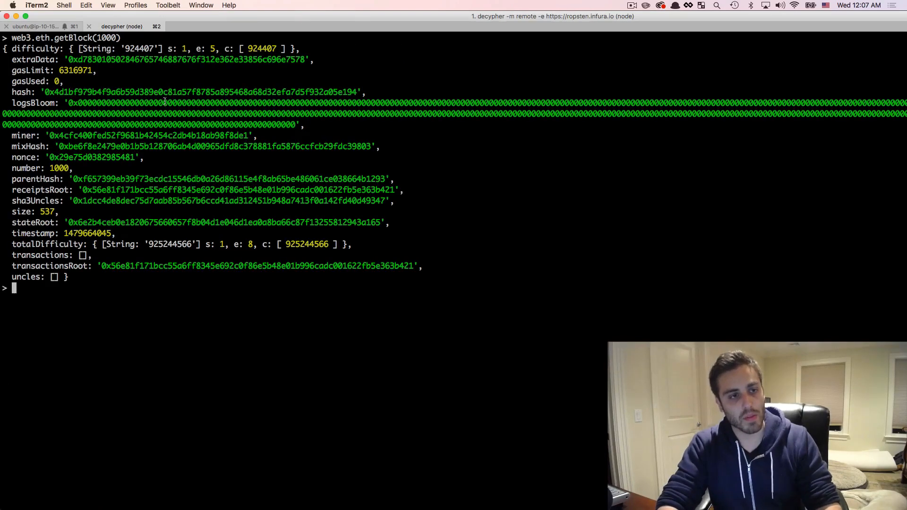
pyautogui.doubleClick(87, 233)
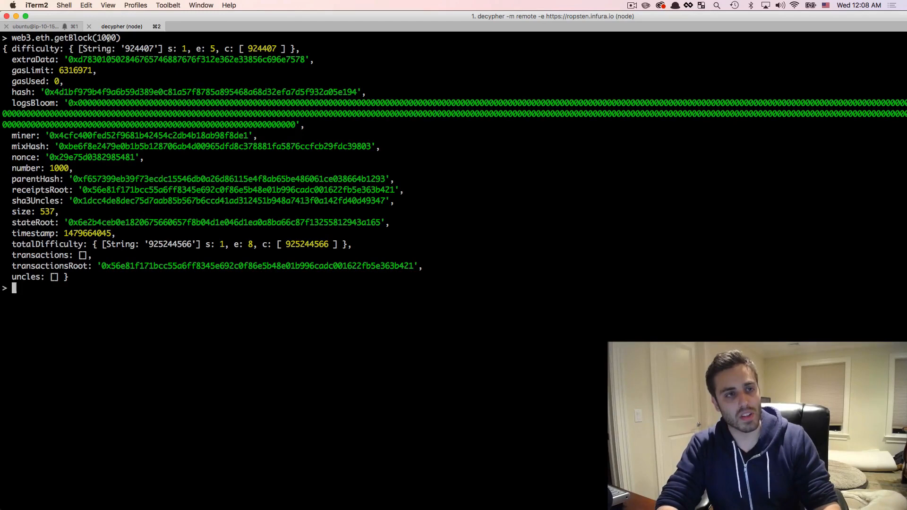
pyautogui.moveTo(72, 178); pyautogui.dragTo(221, 179)
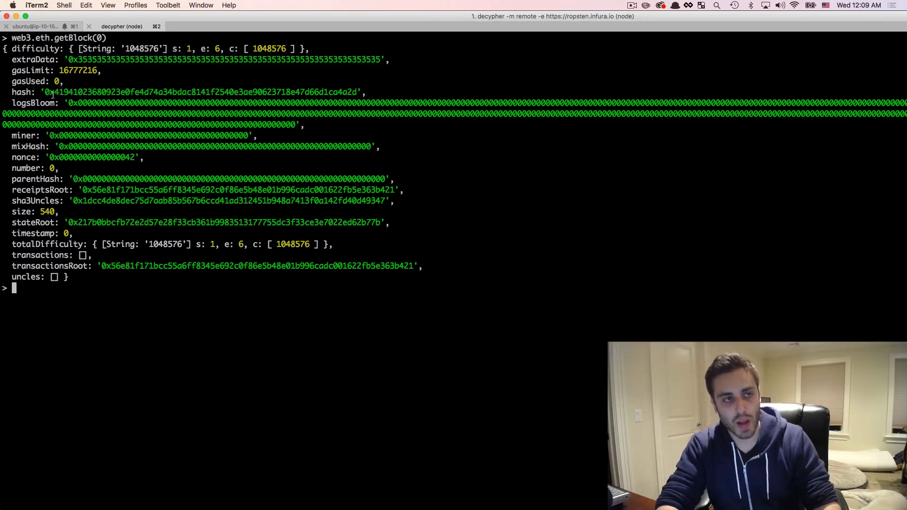
# Fetch the block details again and select block 1's parentHash to compare with the genesis hash
pyautogui.write('web3.eth.getBlock(0)')
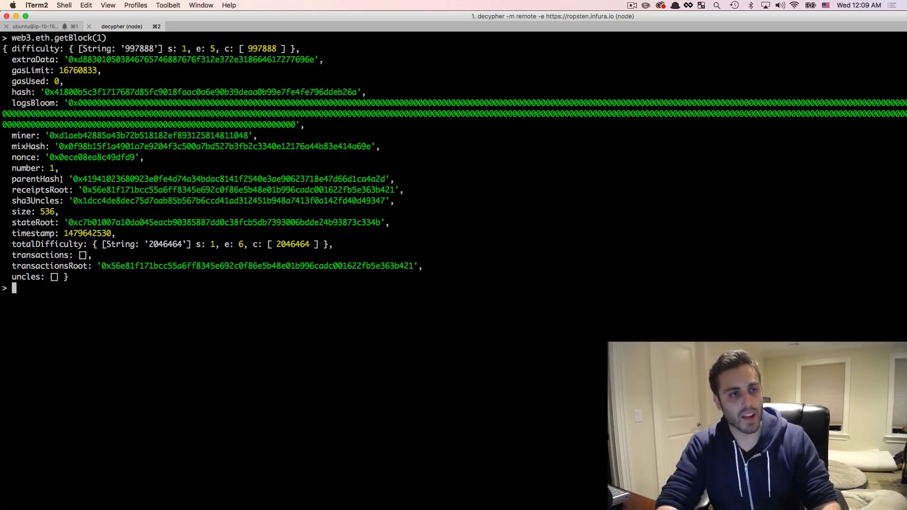
pyautogui.doubleClick(91, 178)
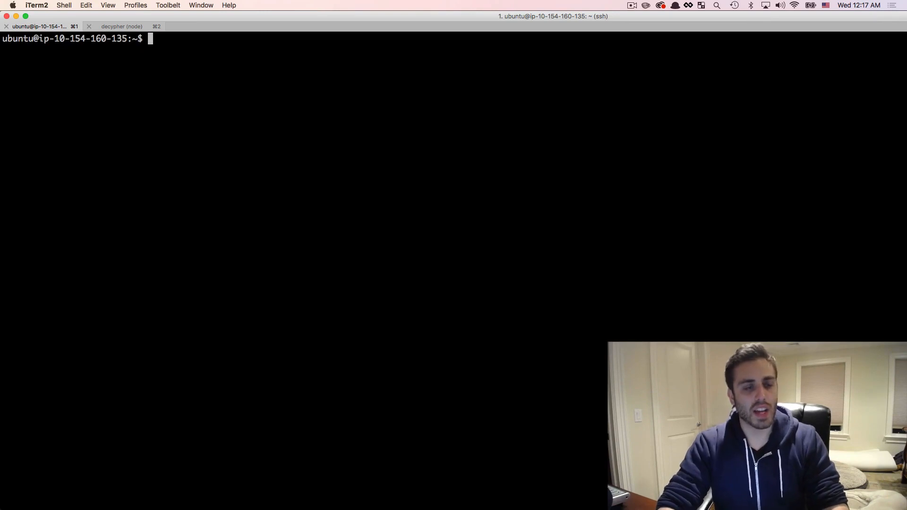
# Initialise the chain with geth init ./genesis.json, writing the custom genesis block
pyautogui.write('geth init')
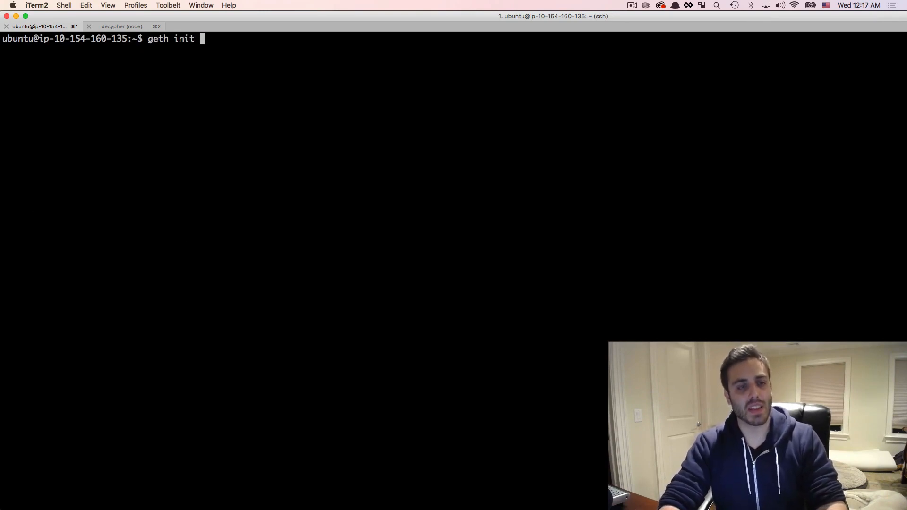
pyautogui.write('./get')
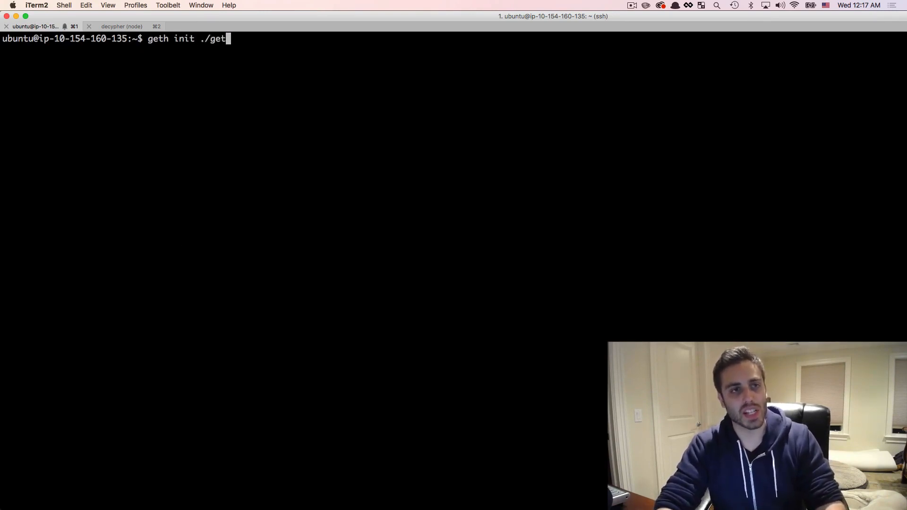
pyautogui.write('enesis.json')
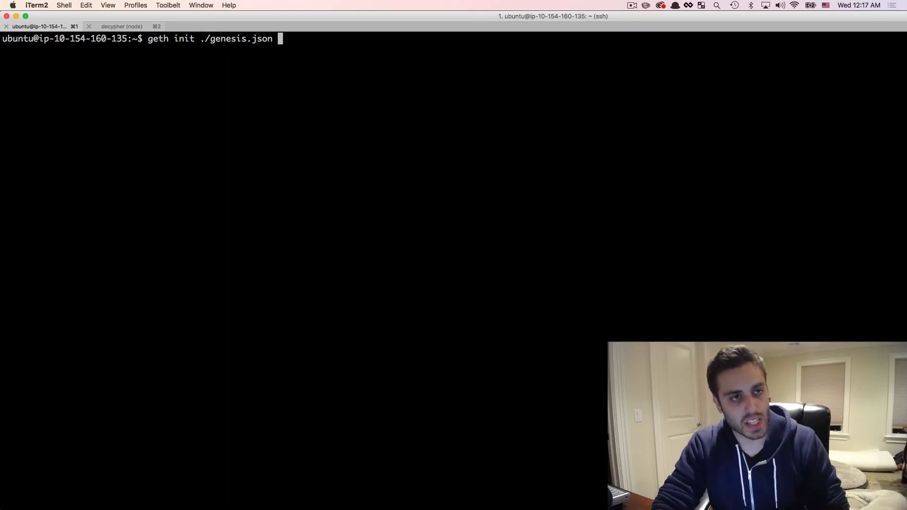
pyautogui.press('Return')
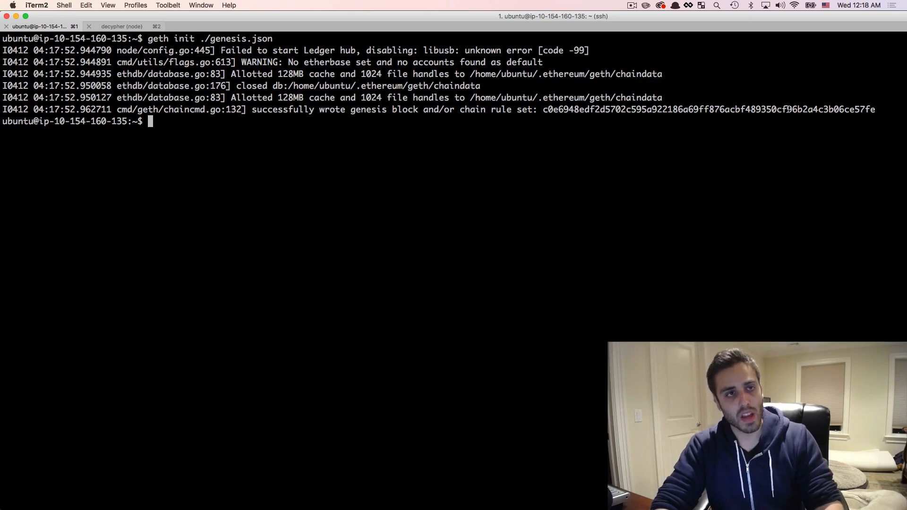
# View ropsten.json in vi and scroll through its alloc list of zero-balance addresses
pyautogui.write('vi ro')
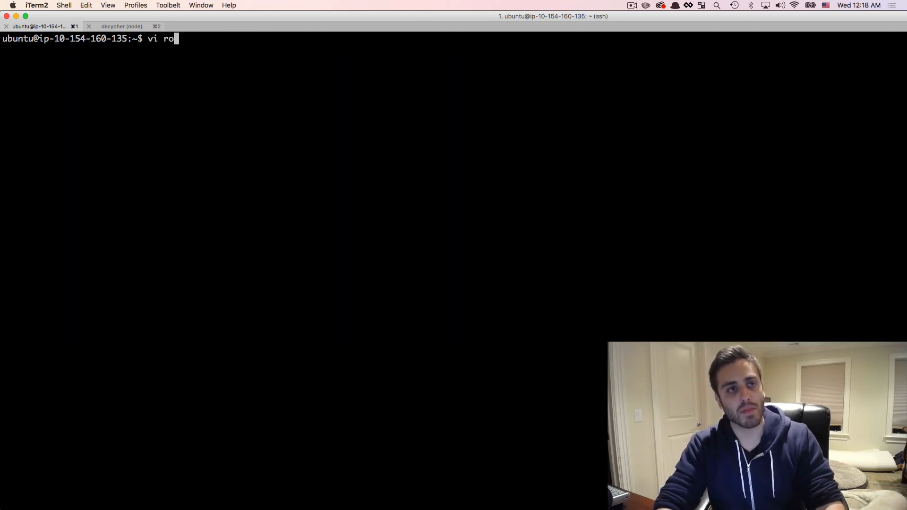
pyautogui.write('psten.json')
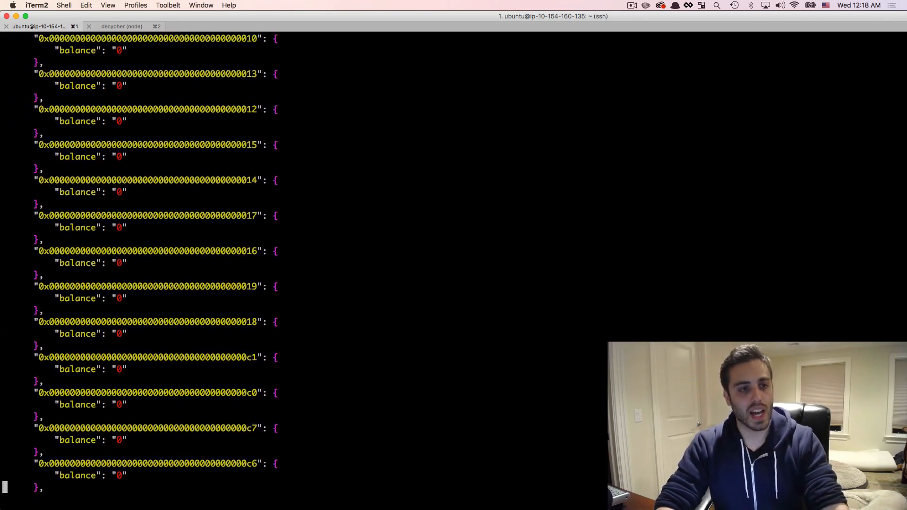
pyautogui.scroll(-3)
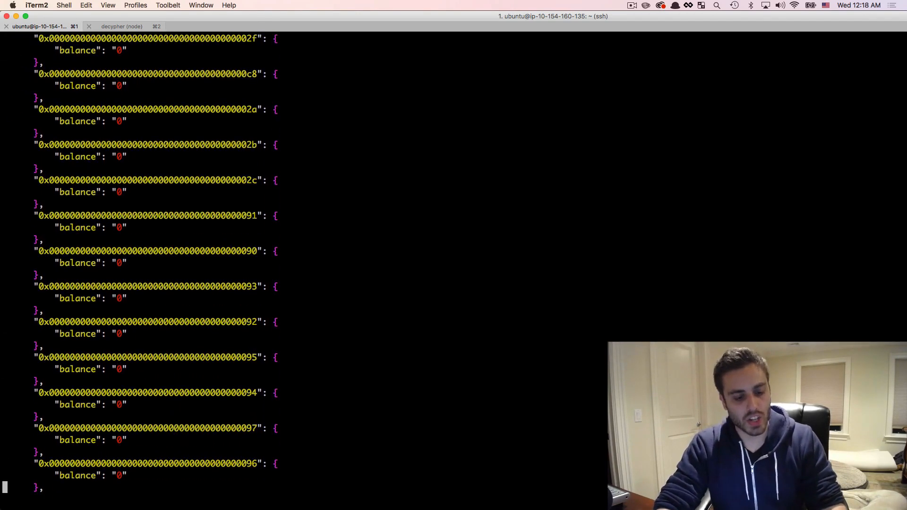